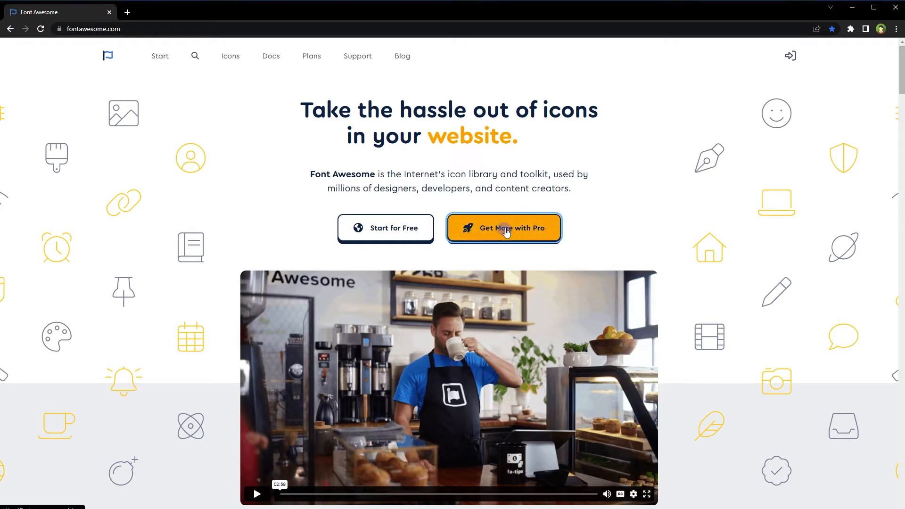
Review Font Awesome's Pro plans, then go to the Icons library page
left_click(504, 227)
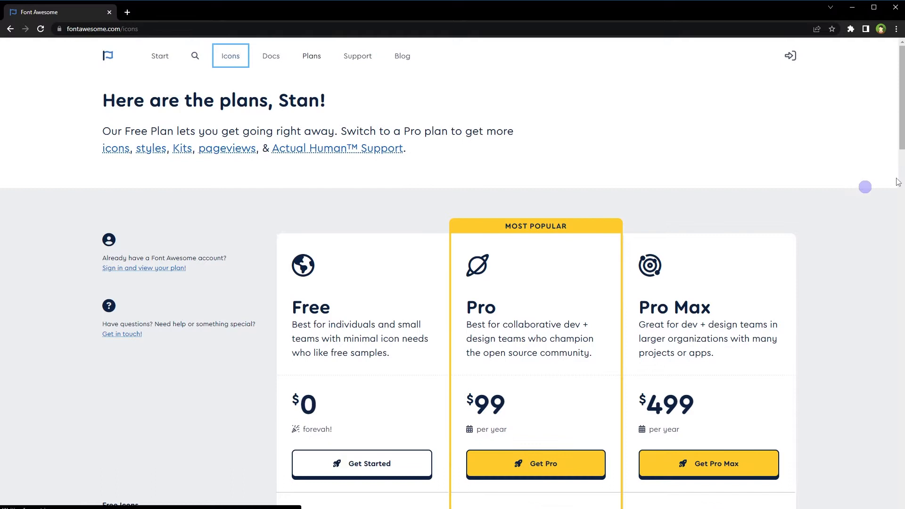
left_click(230, 56)
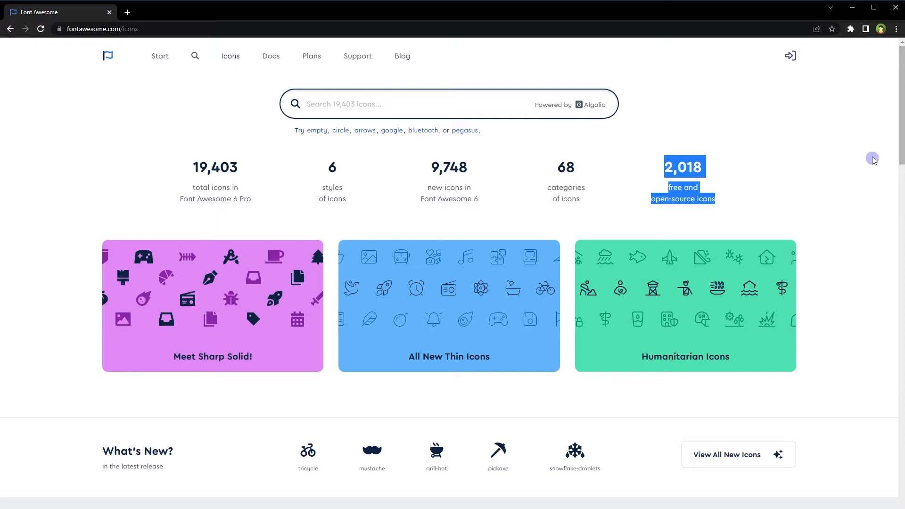
Open the user icon's details and preview it in Thin, then Solid style
left_click(450, 103)
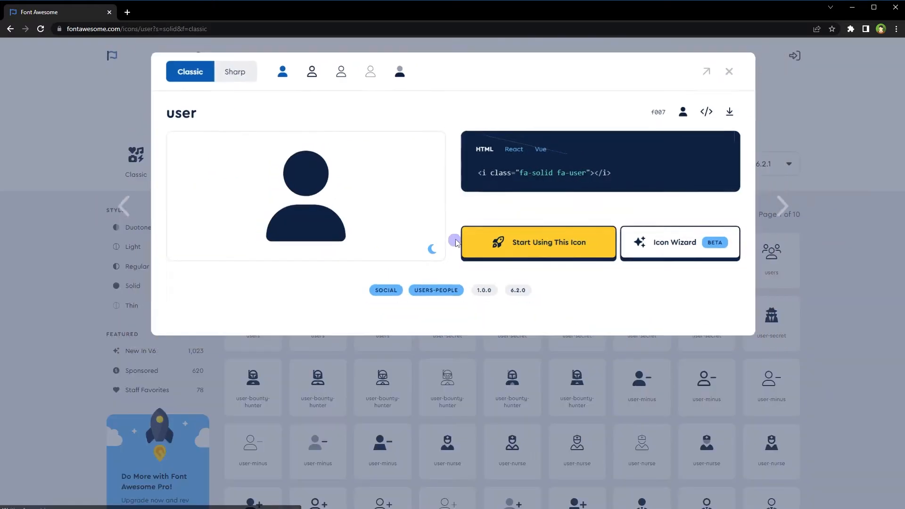
left_click(371, 72)
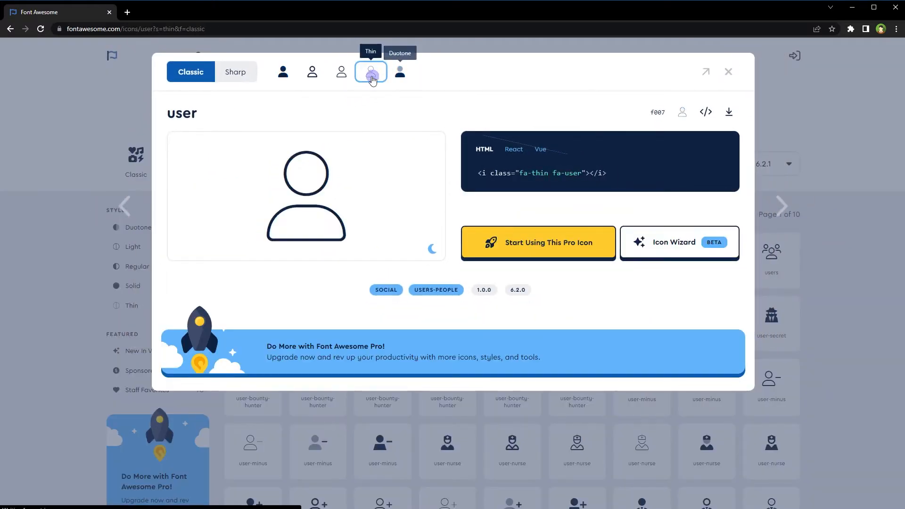
left_click(283, 71)
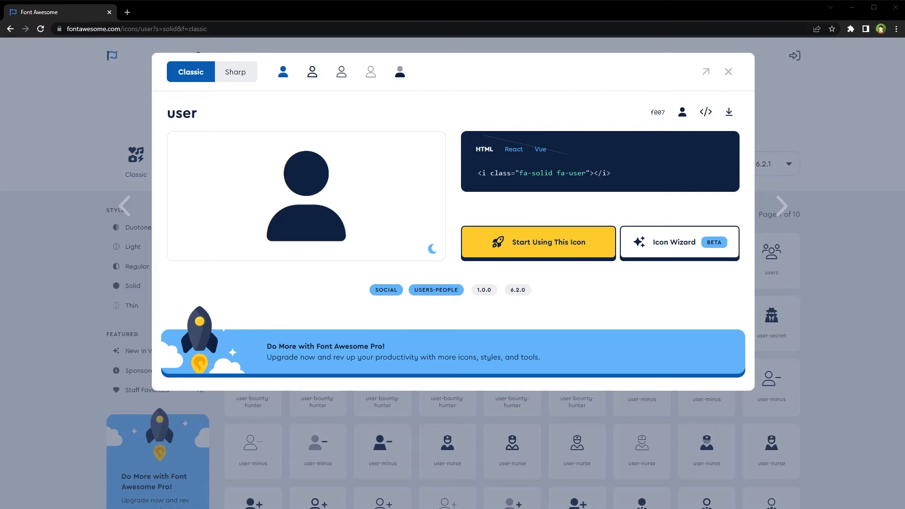
mouse_move(136, 17)
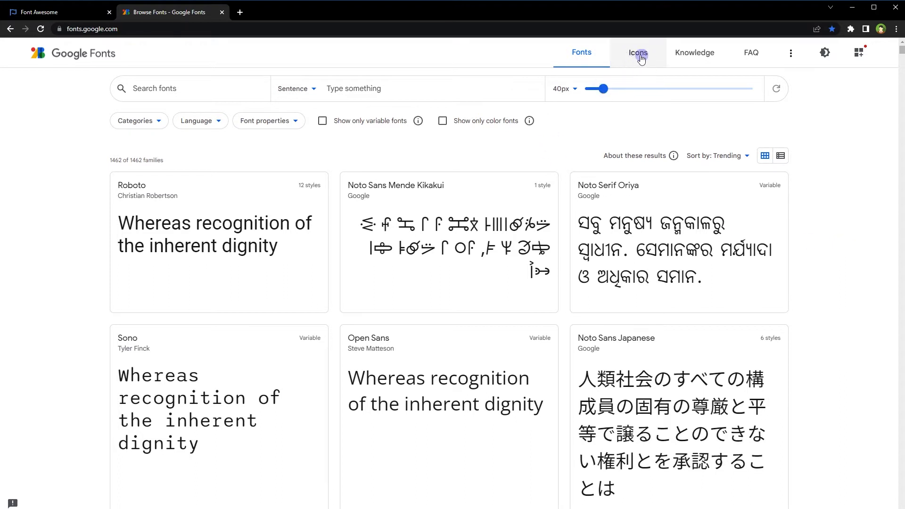
Open Google Fonts' Material Symbols icons page, then its Figma Plugin resources
left_click(637, 52)
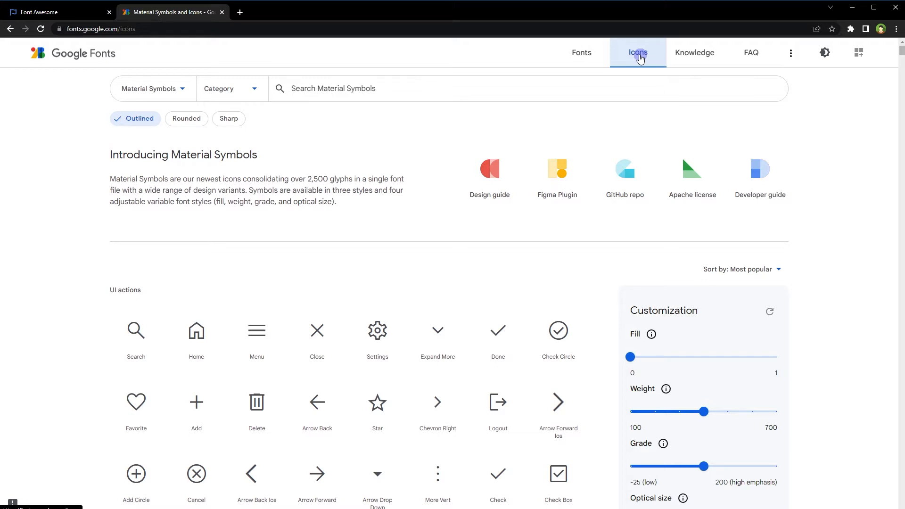
left_click(153, 89)
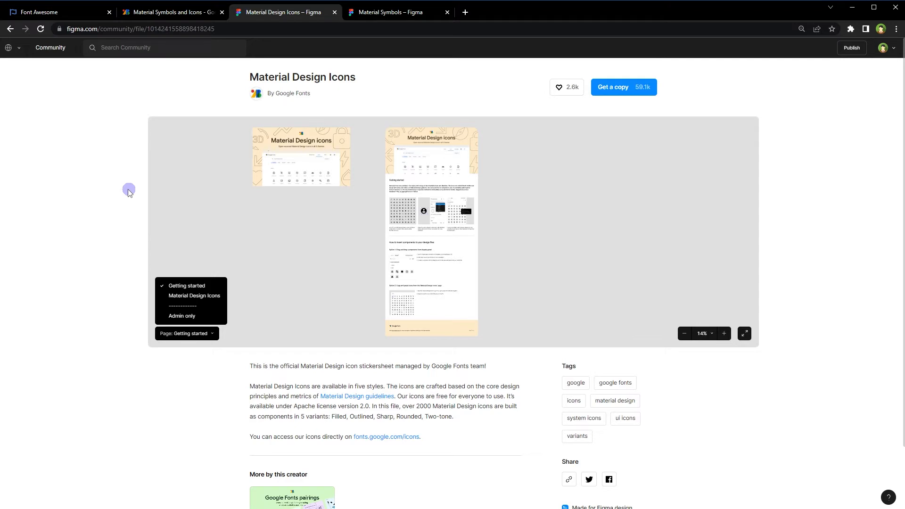
mouse_move(361, 81)
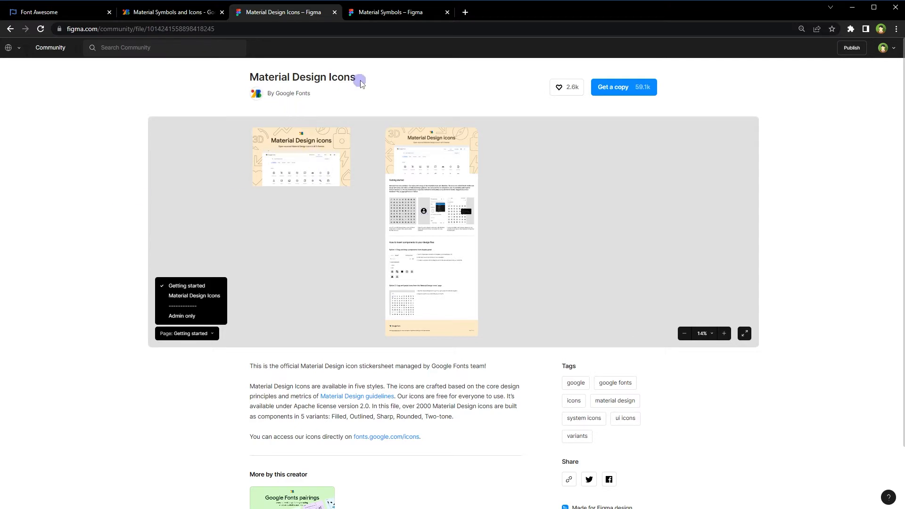
View Figma's Material Symbols plugin page, then return to Google Fonts Material Icons
left_click(397, 12)
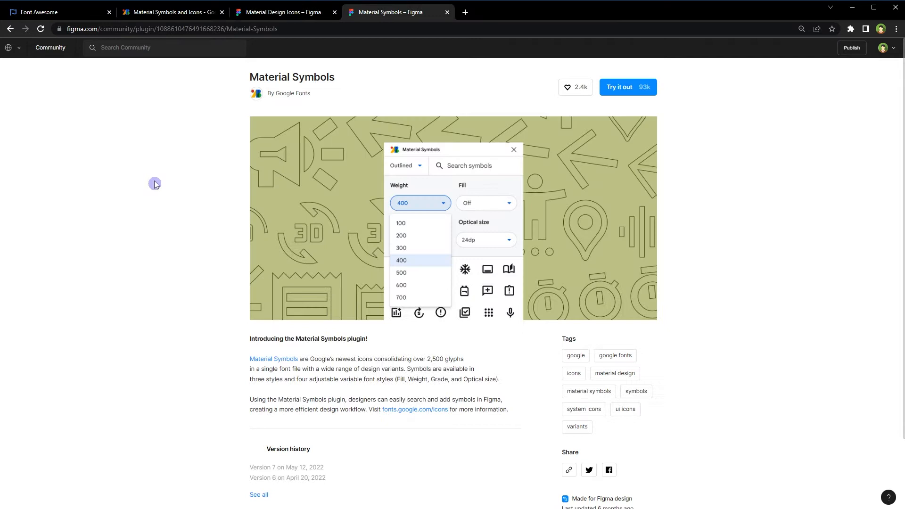
double_click(291, 77)
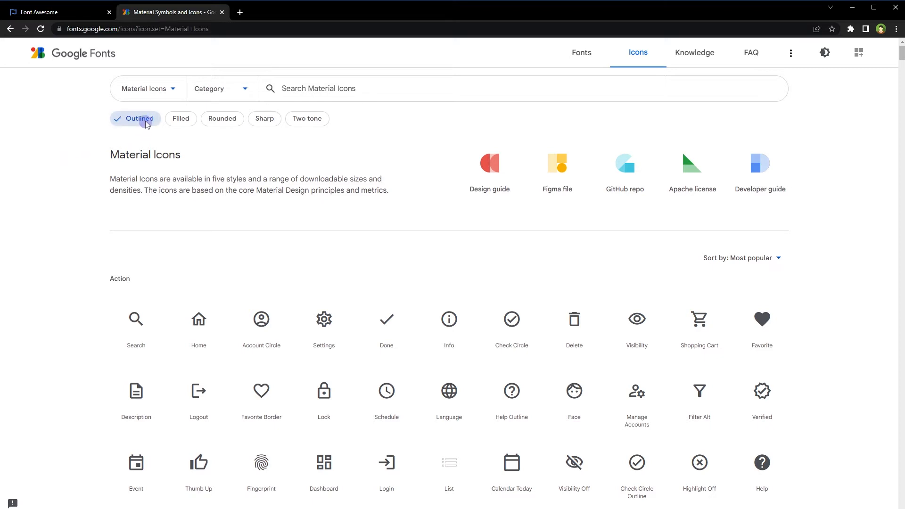
left_click(222, 118)
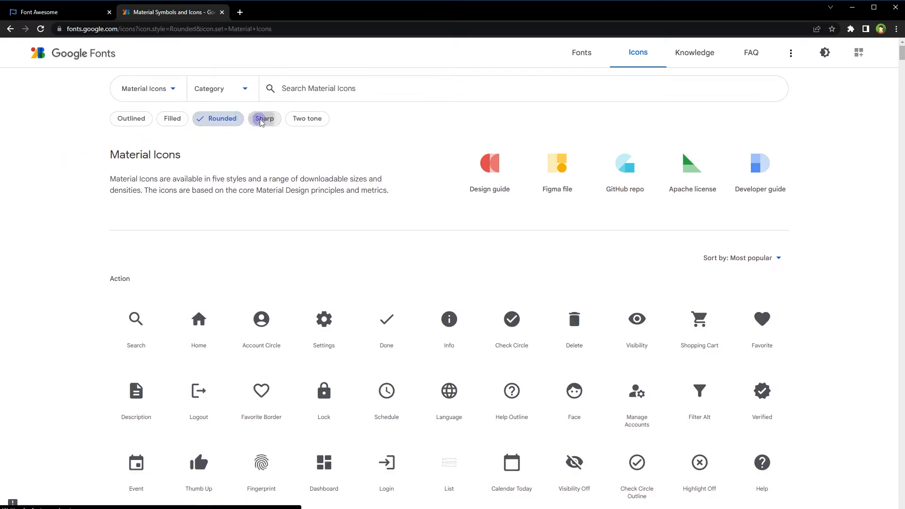
left_click(307, 119)
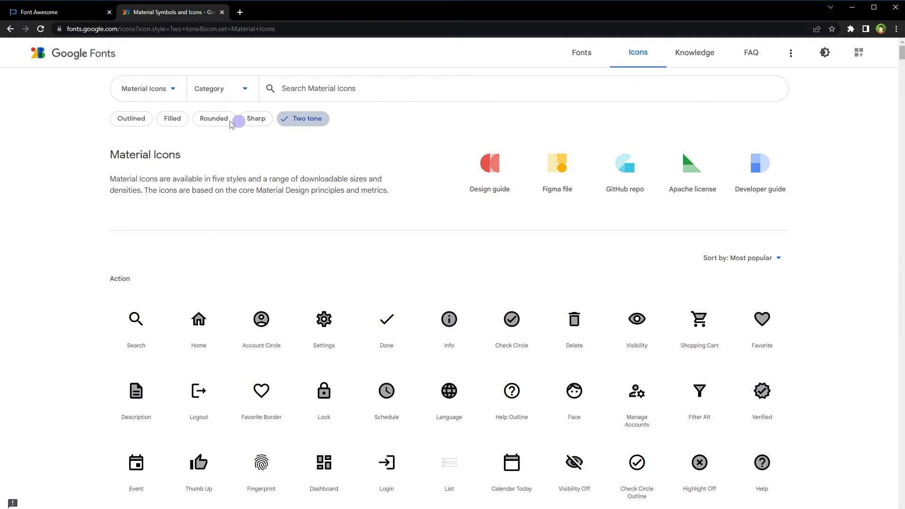
left_click(130, 118)
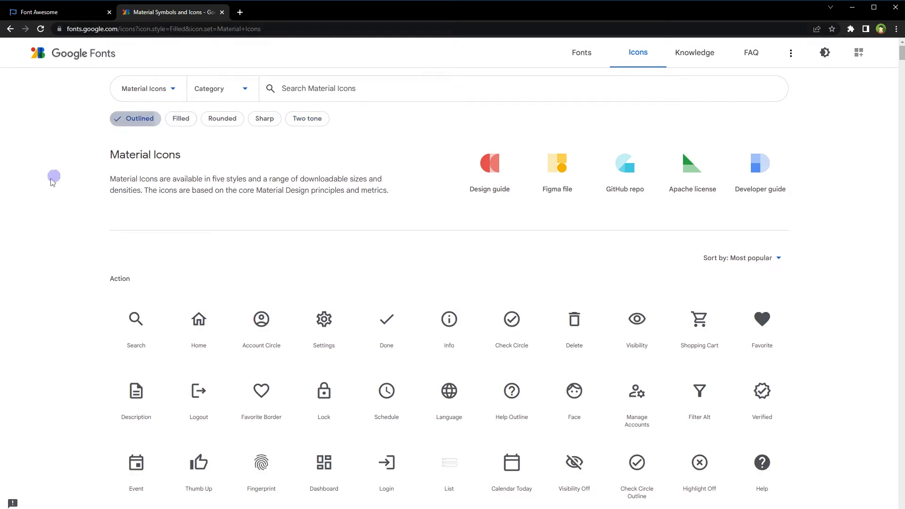
left_click(135, 118)
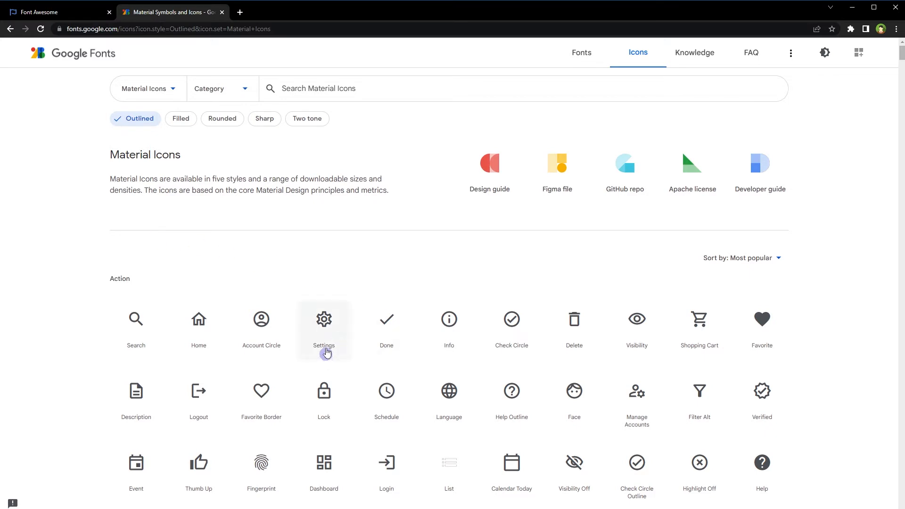
Explore the Settings icon's platform usage at 1x density and open the icon-font guide
left_click(323, 319)
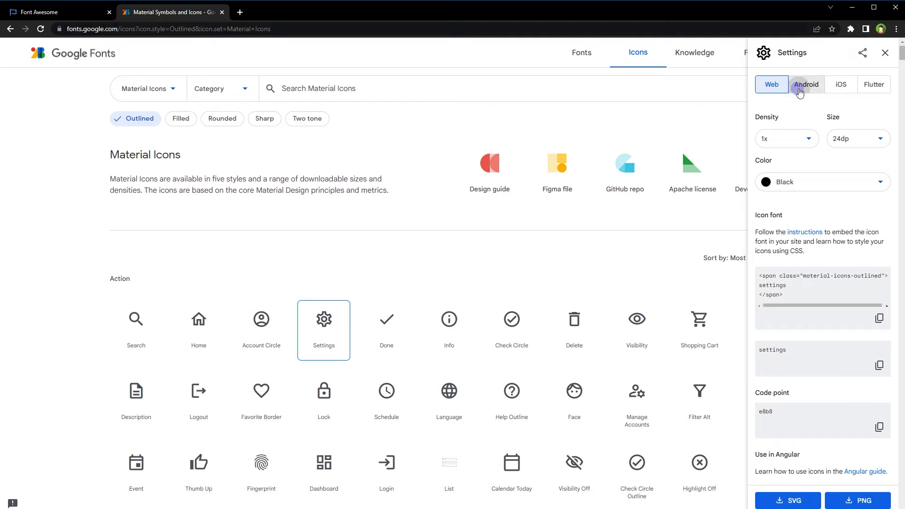
left_click(874, 85)
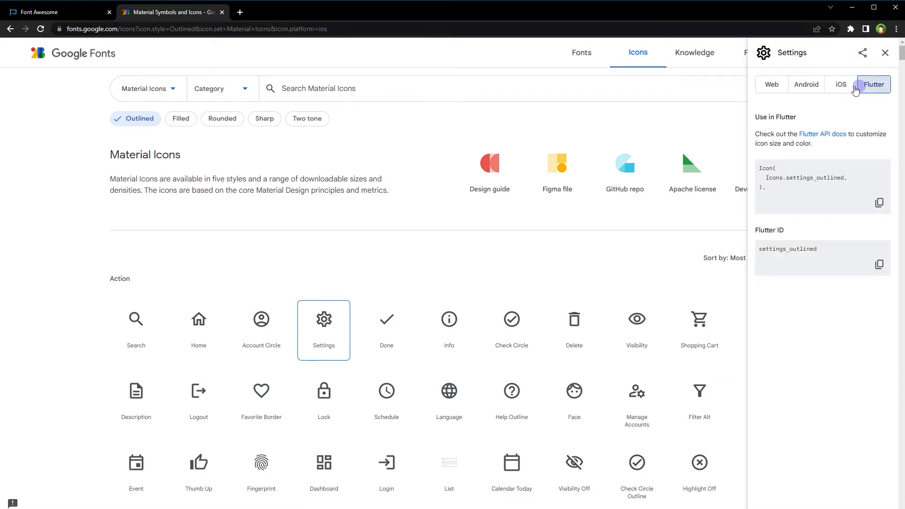
left_click(771, 84)
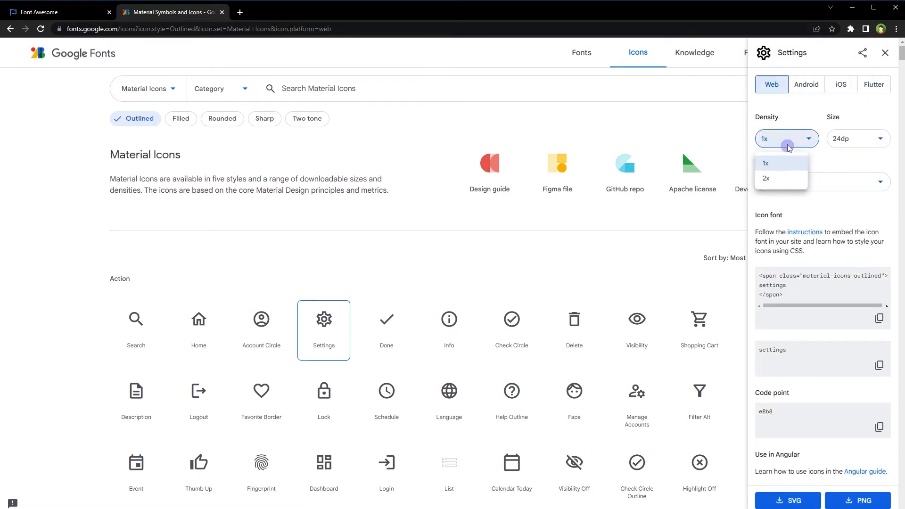
left_click(858, 138)
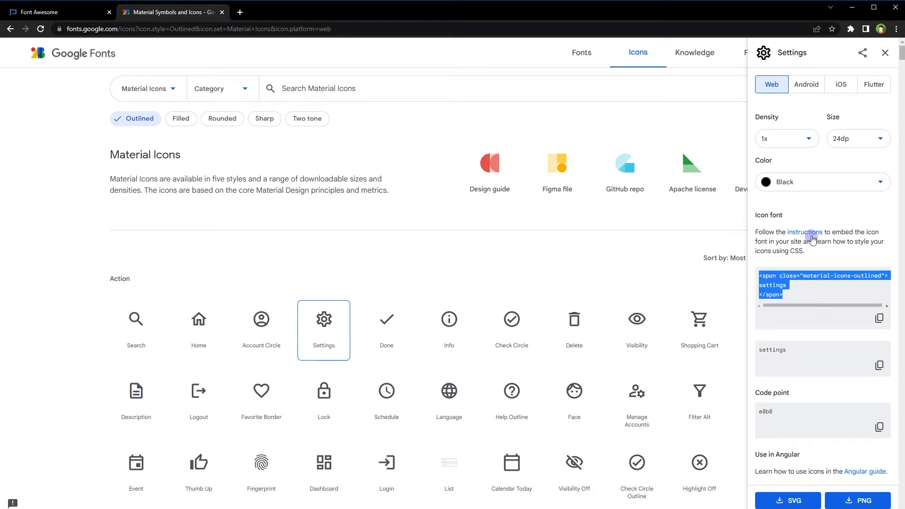
left_click(804, 232)
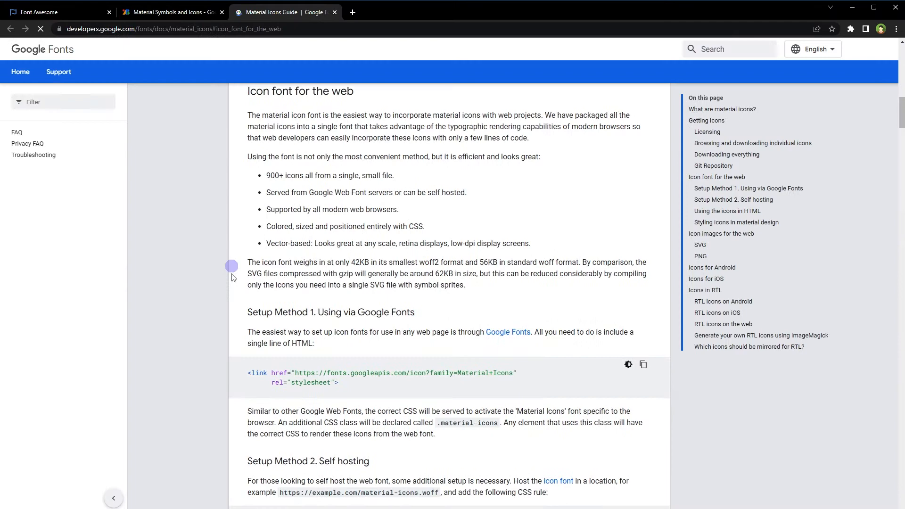
Scroll through the Material Icons Guide's web icon-font section
scroll("down", 3)
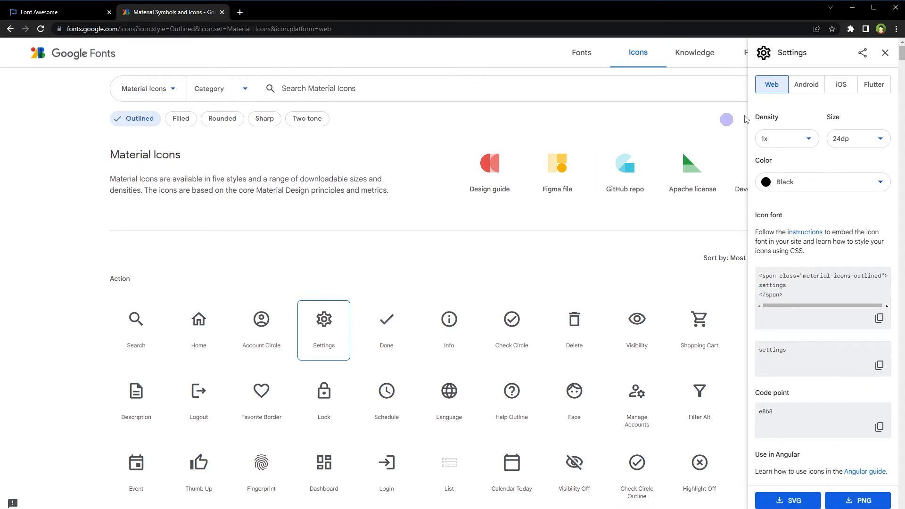
left_click(885, 52)
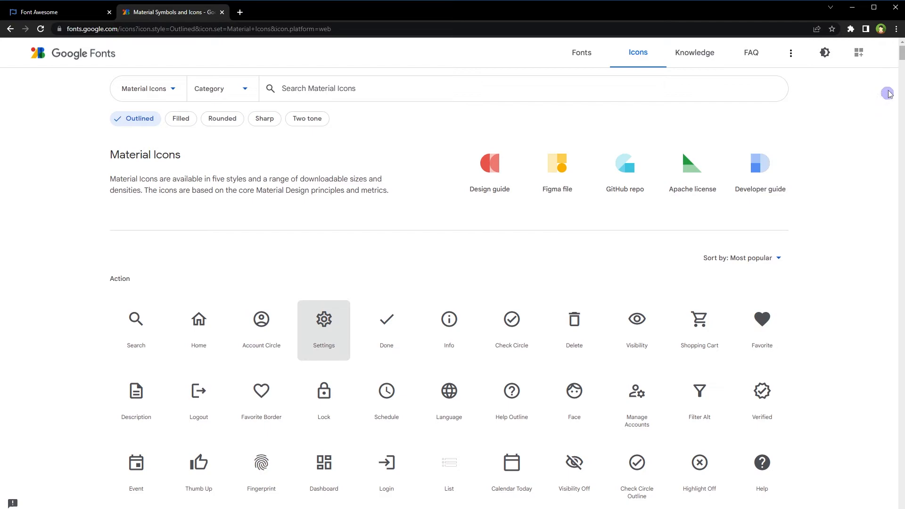
scroll("down", 3)
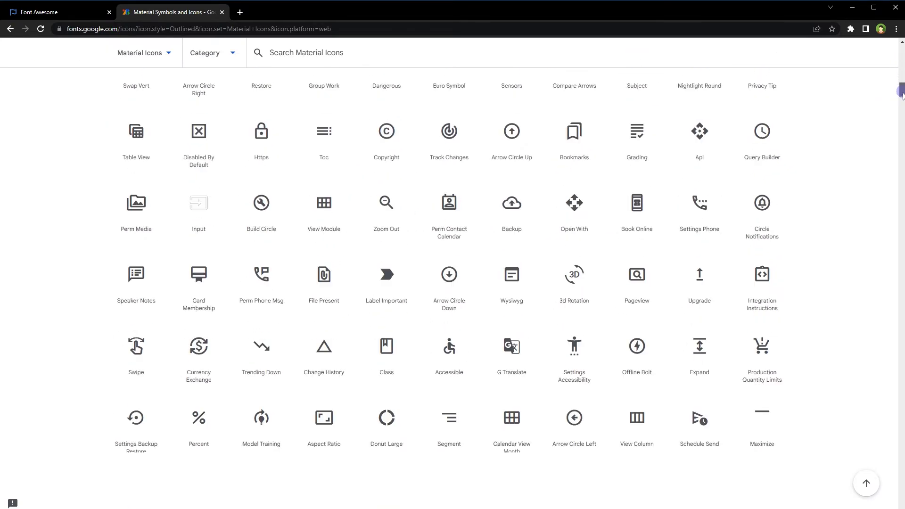
scroll("down", 3)
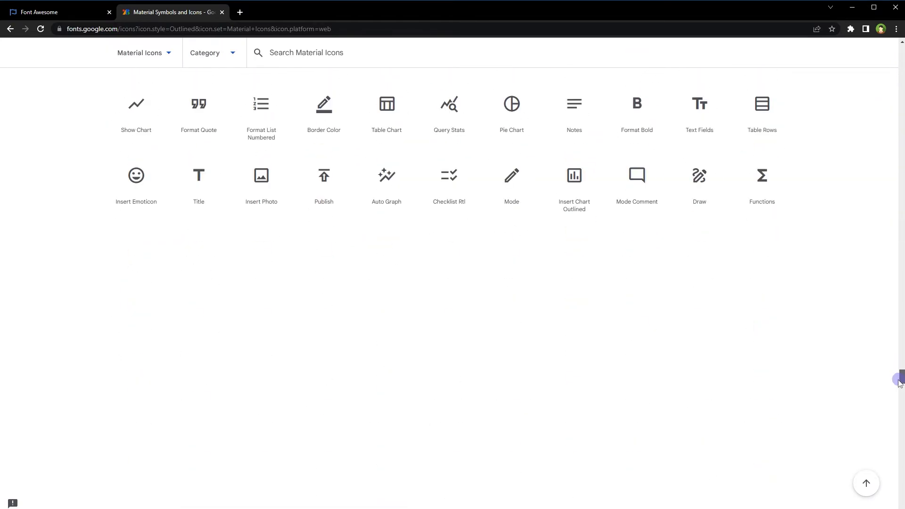
scroll("down", 3)
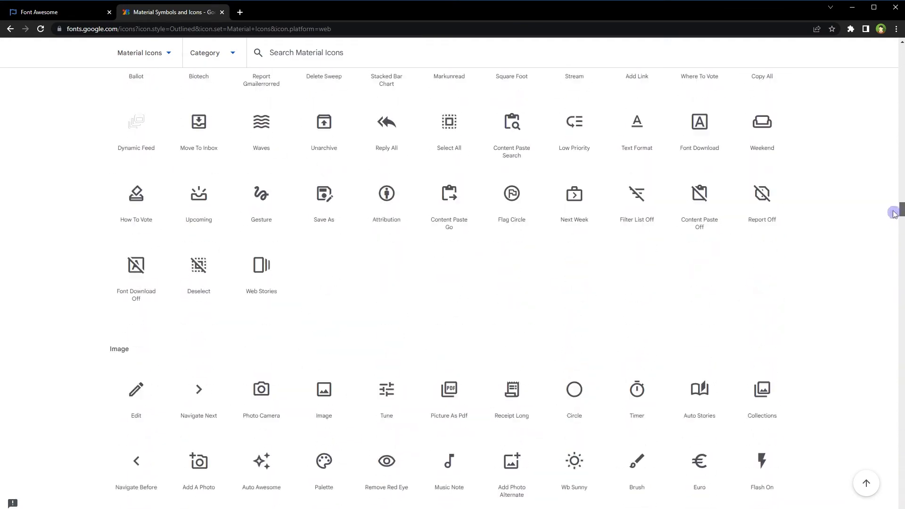
left_click(144, 88)
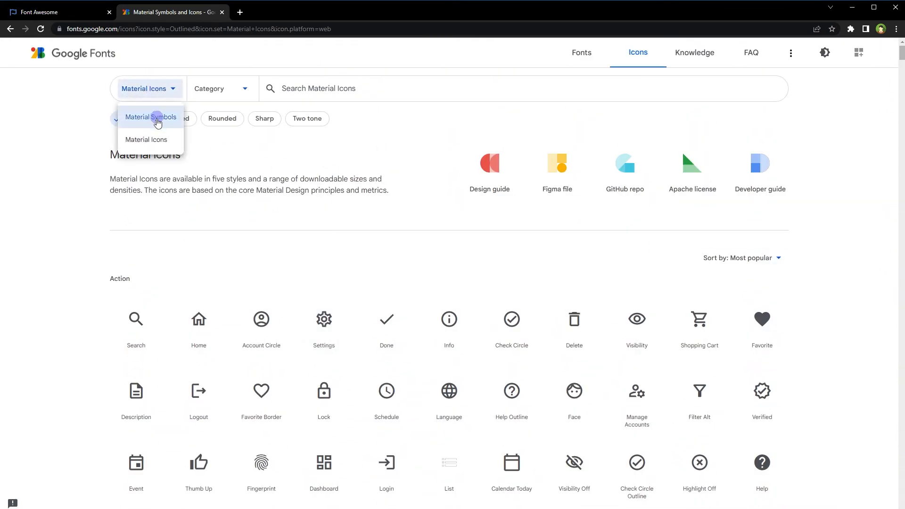
left_click(151, 117)
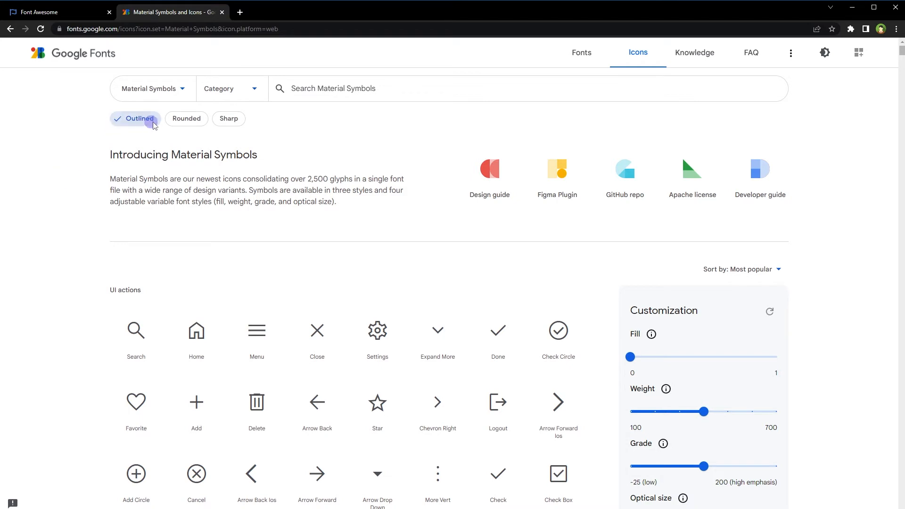
left_click(229, 119)
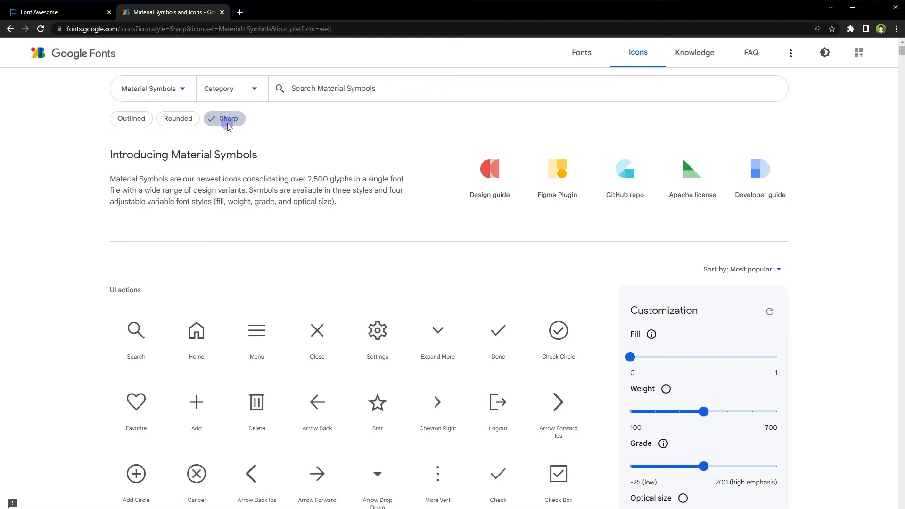
left_click(130, 118)
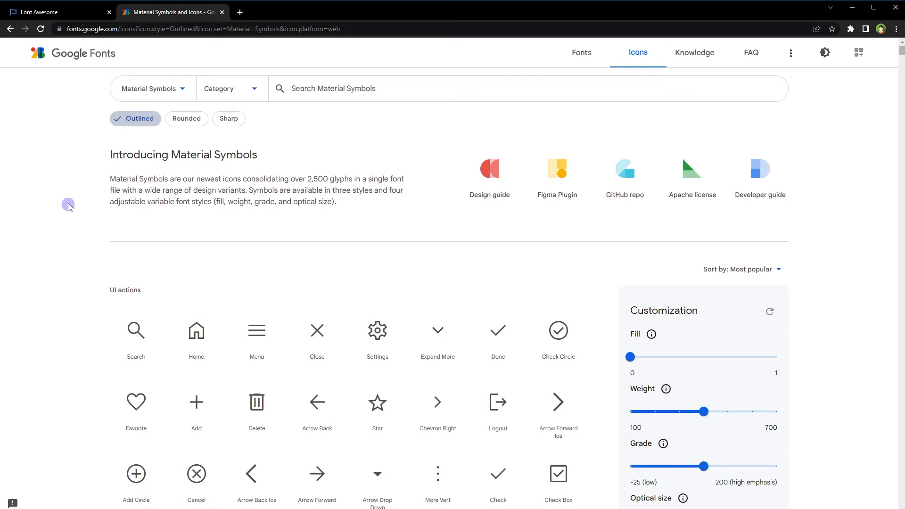
scroll("down", 3)
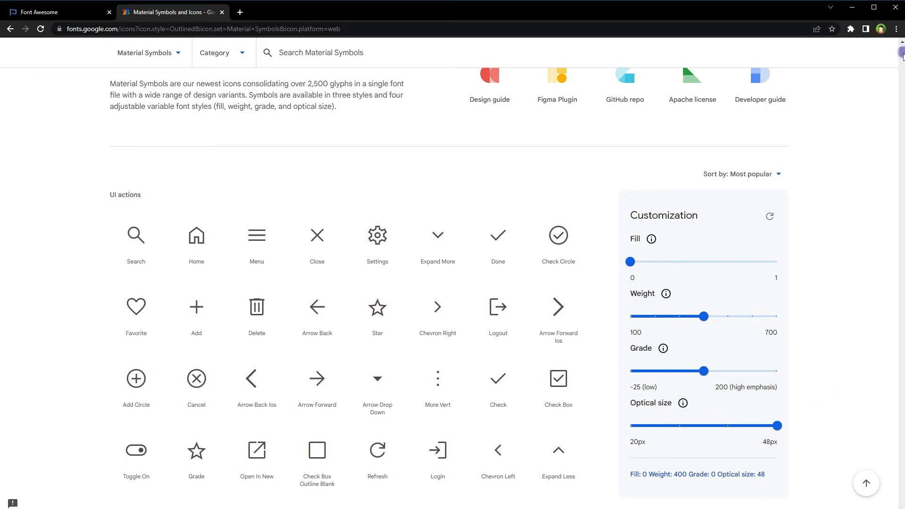
scroll("down", 3)
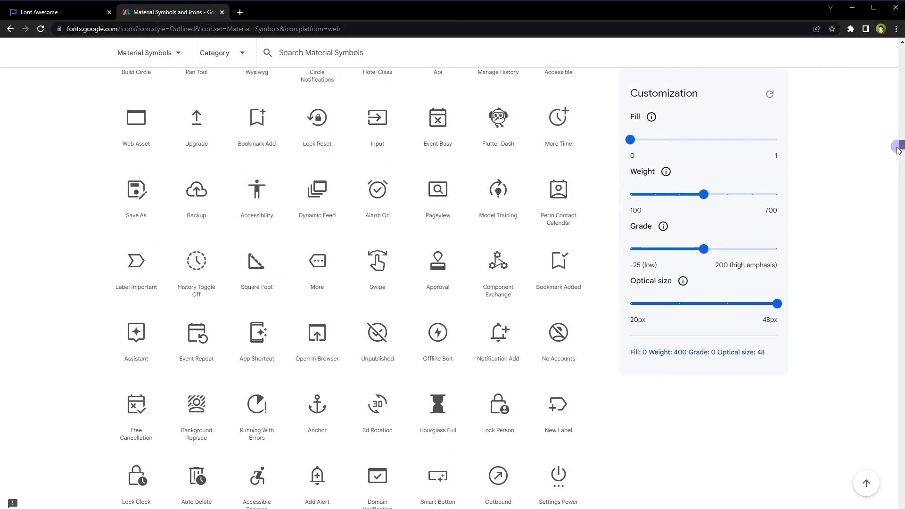
scroll("down", 3)
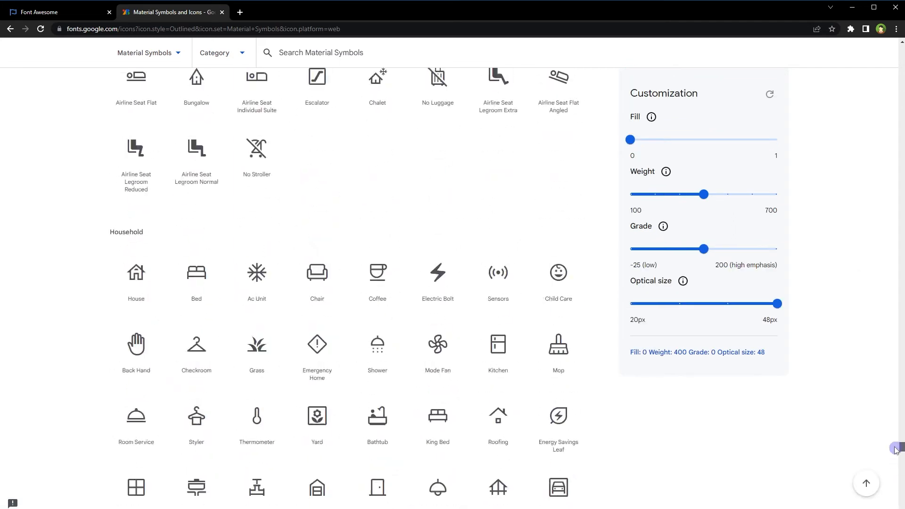
scroll("down", 3)
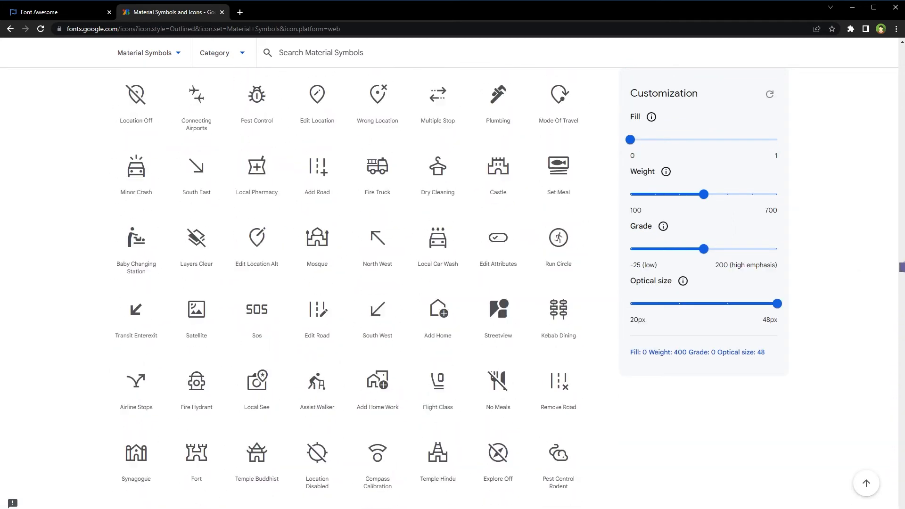
scroll("up", 3)
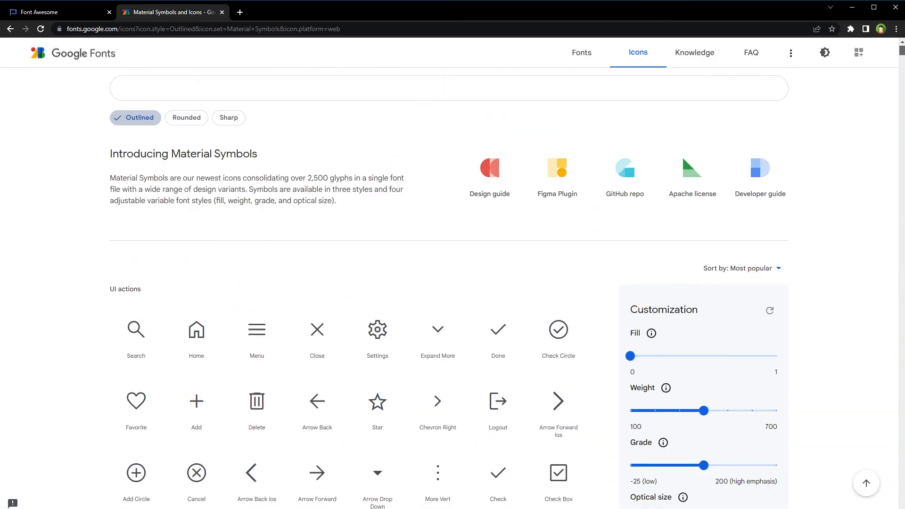
scroll("down", 3)
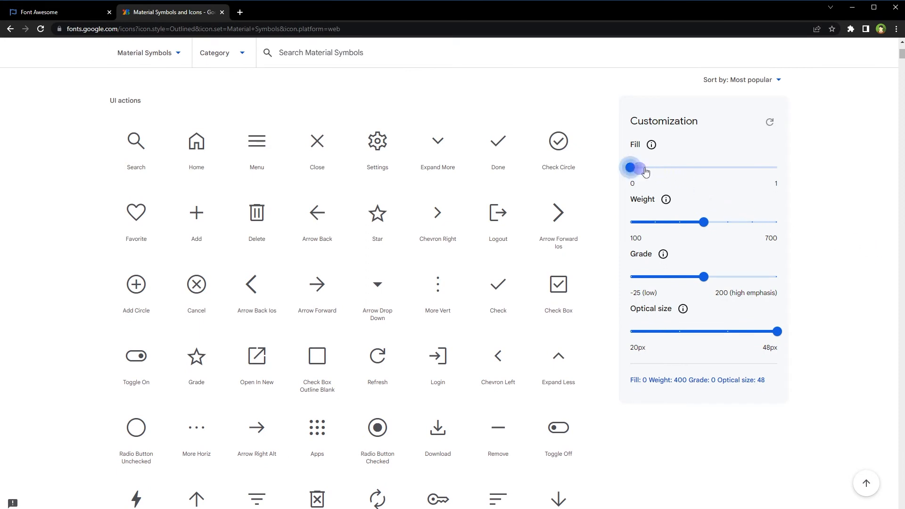
Try icon weights 200 and 400, settling on weight 700
left_click_drag(631, 168, 776, 167)
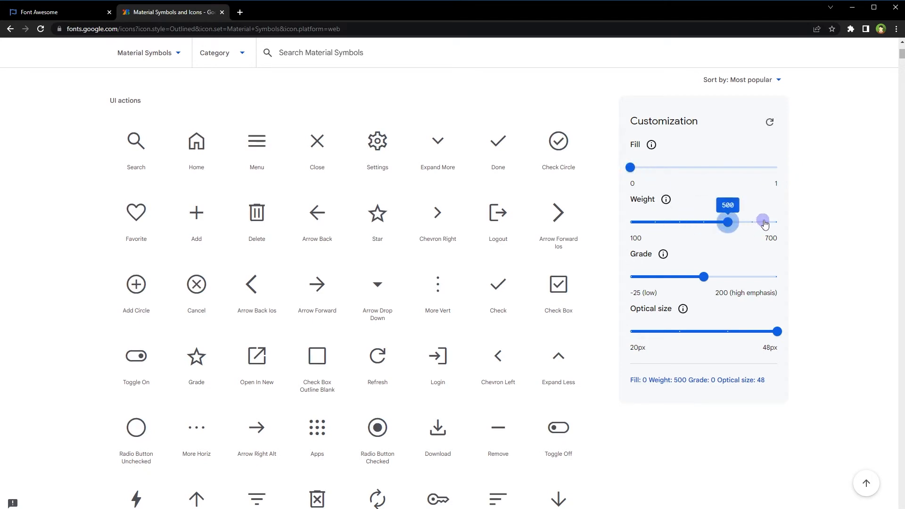
left_click_drag(727, 222, 777, 221)
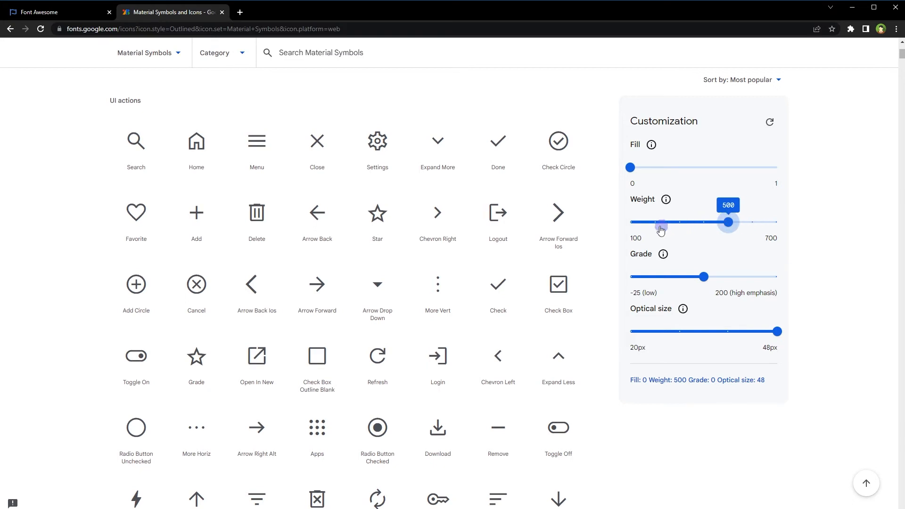
left_click_drag(728, 221, 654, 221)
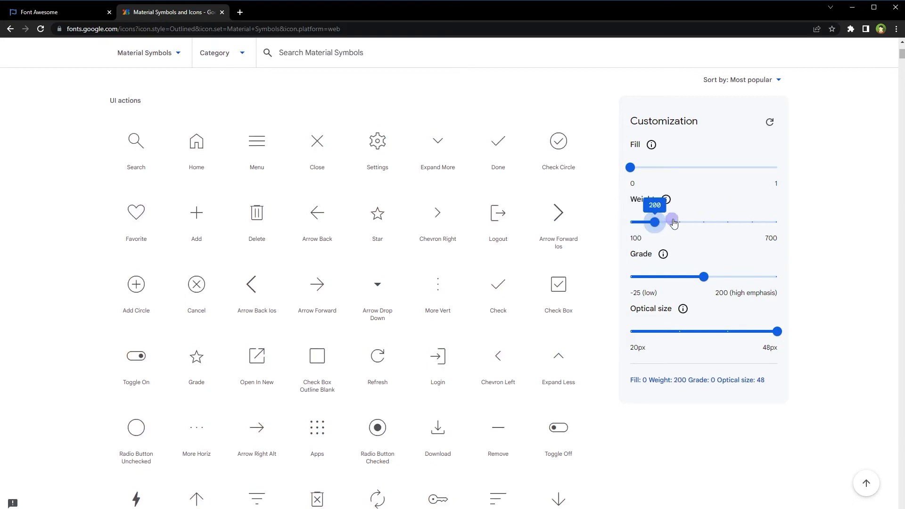
left_click_drag(655, 221, 703, 222)
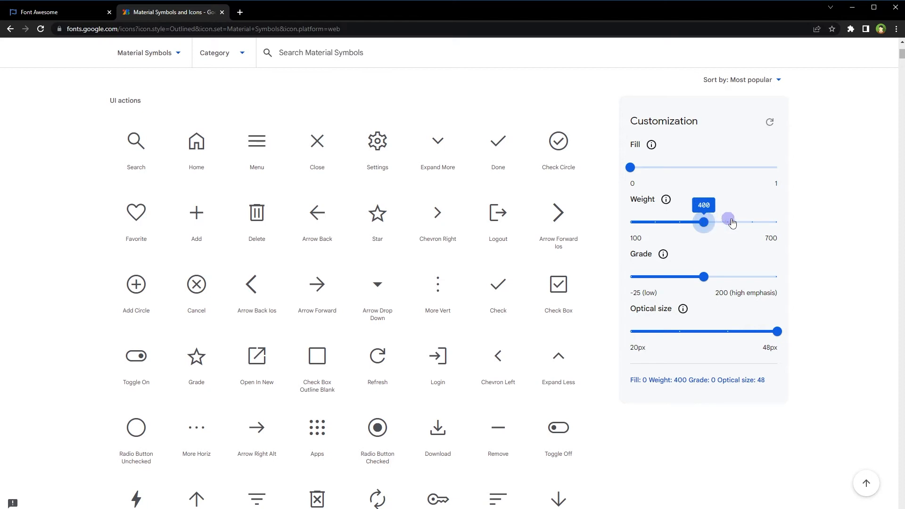
left_click_drag(704, 222, 777, 222)
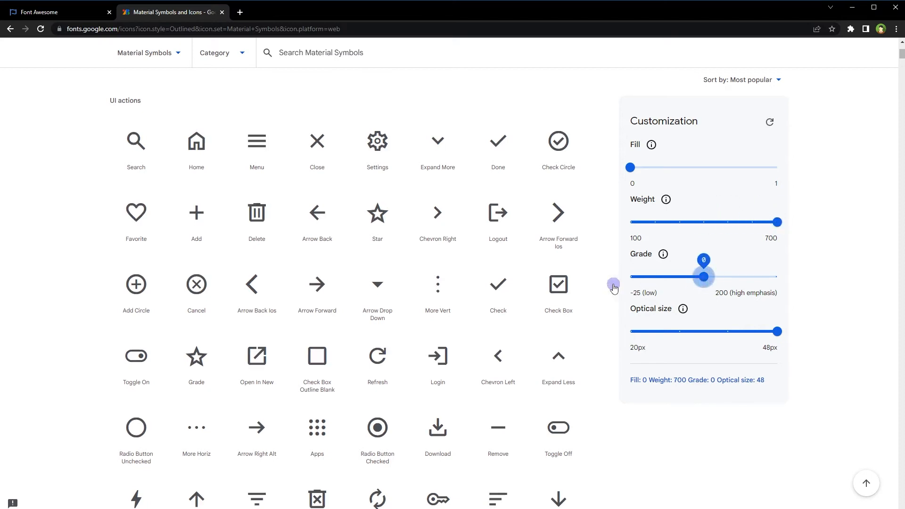
Try grade -25 then set grade 200, and optical size 48 after trying 40
left_click_drag(704, 277, 630, 277)
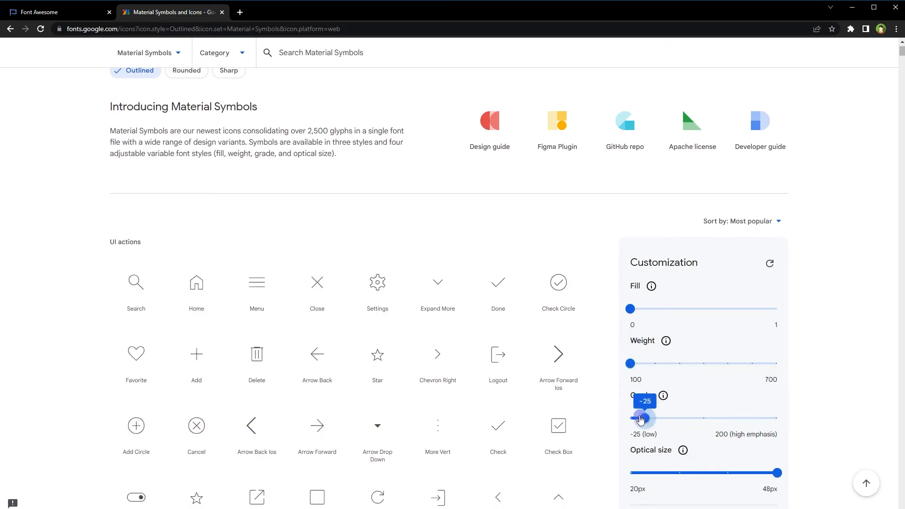
left_click_drag(641, 419, 777, 418)
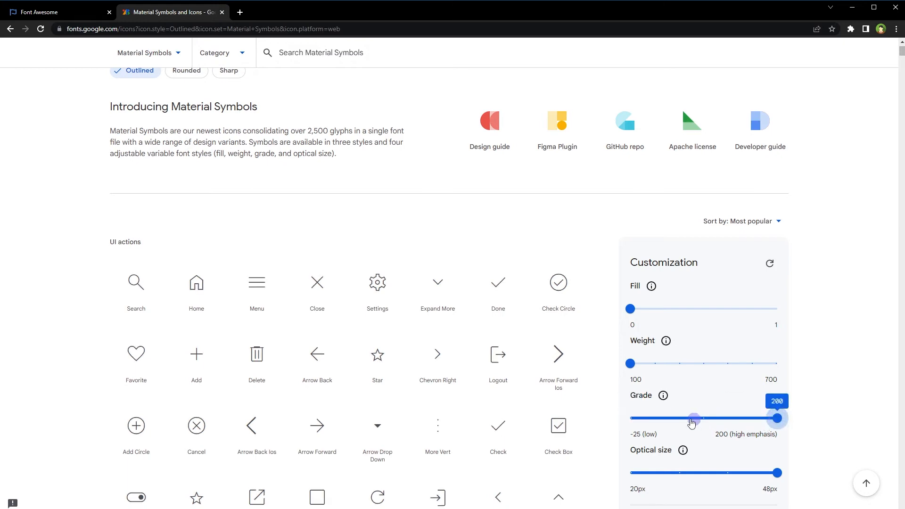
left_click_drag(695, 419, 777, 419)
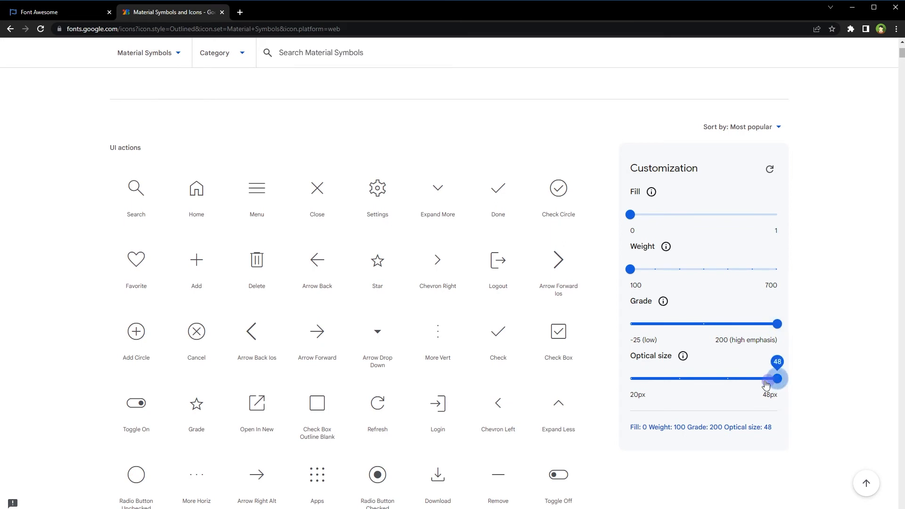
left_click_drag(777, 379, 630, 379)
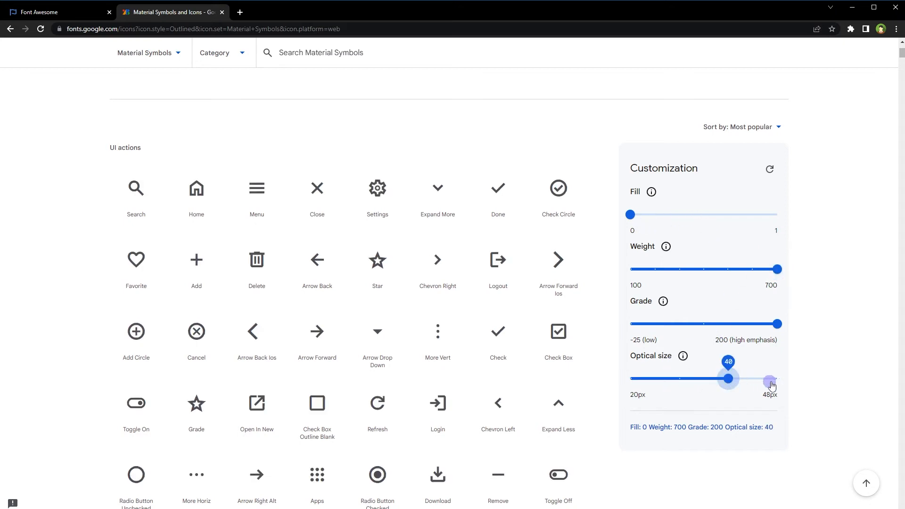
left_click_drag(728, 379, 777, 378)
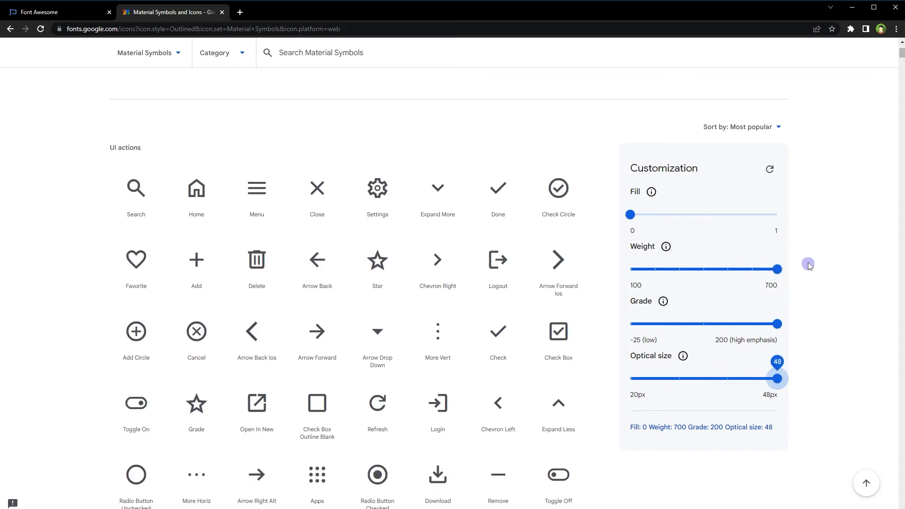
Show the Settings icon's web code and select the variable-font stylesheet link
left_click(377, 188)
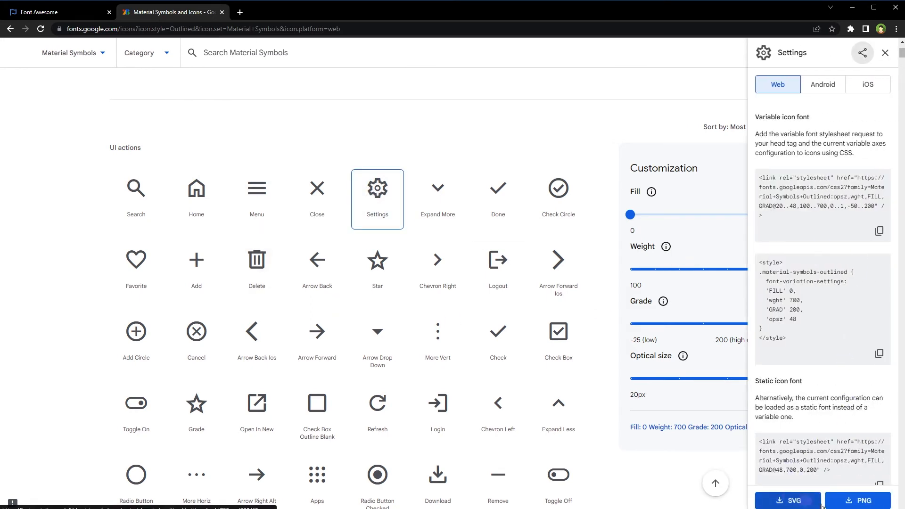
scroll("down", 3)
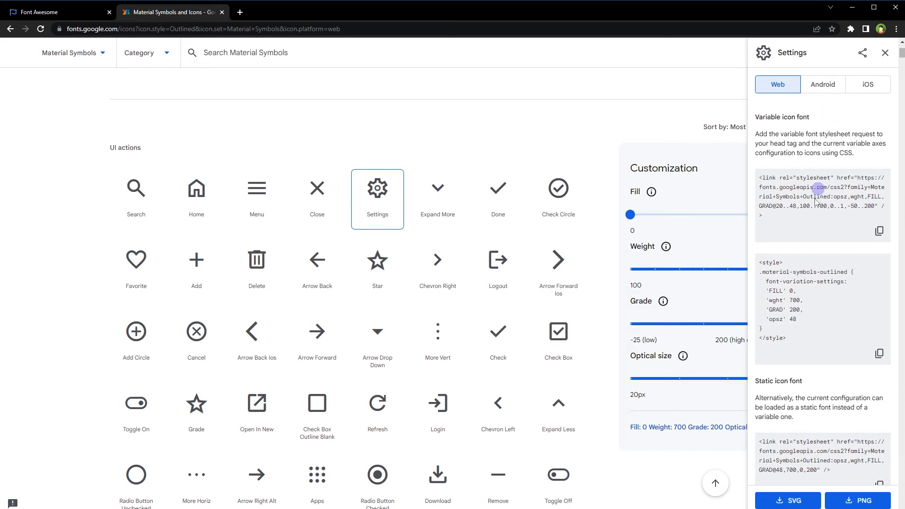
triple_click(820, 192)
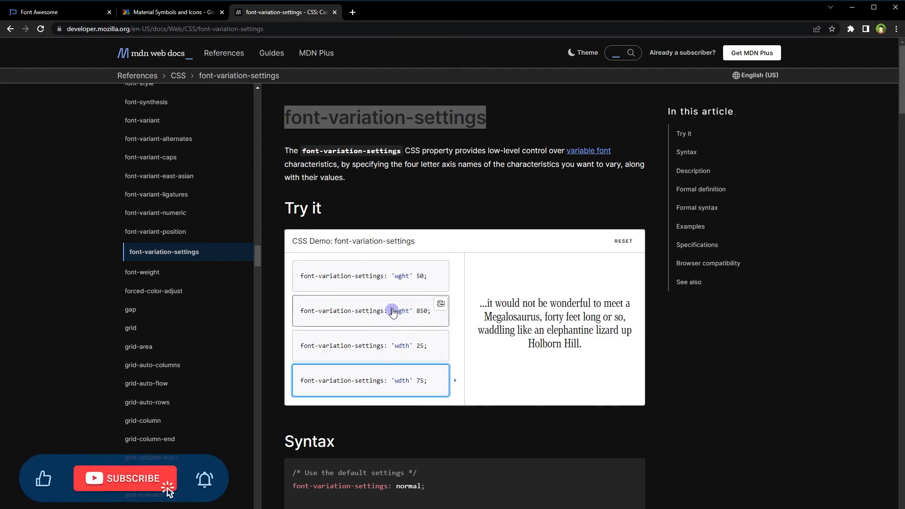
Scroll to MDN's Weight (wght) example and drag its slider between thin and bold
scroll("down", 3)
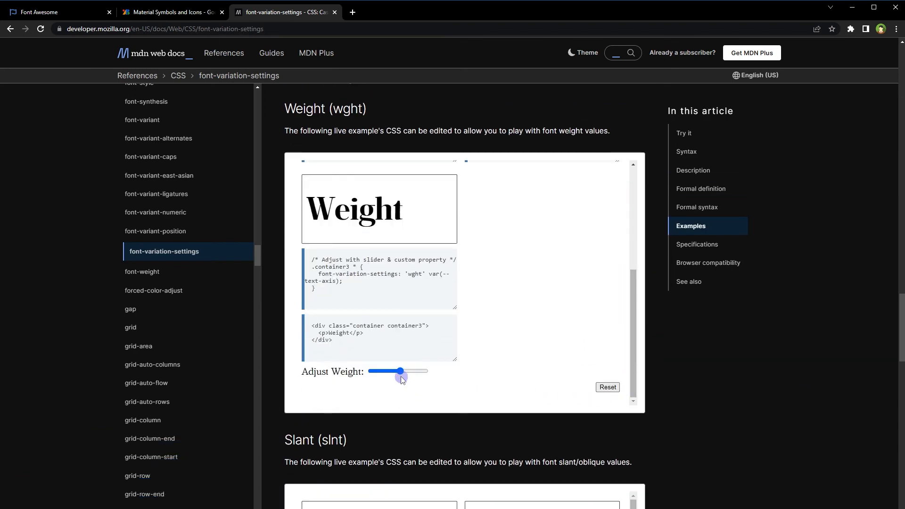
left_click_drag(401, 371, 371, 371)
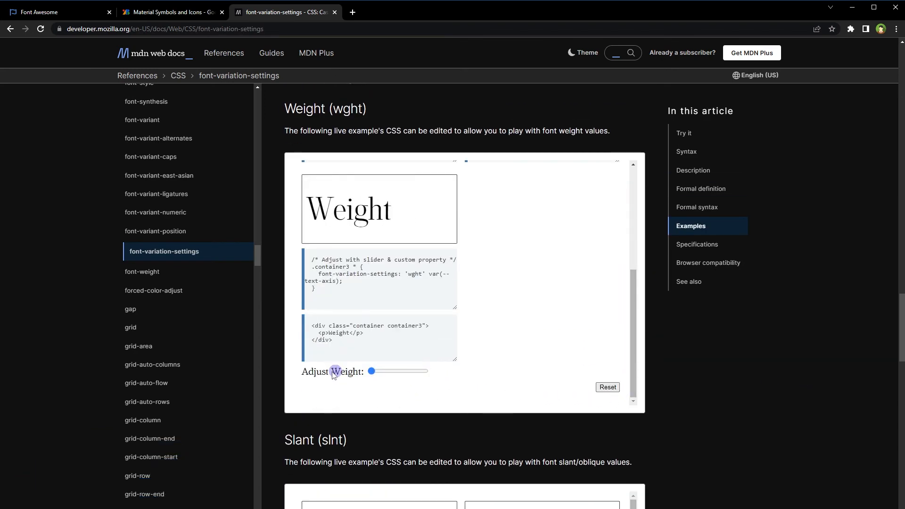
left_click_drag(371, 371, 402, 371)
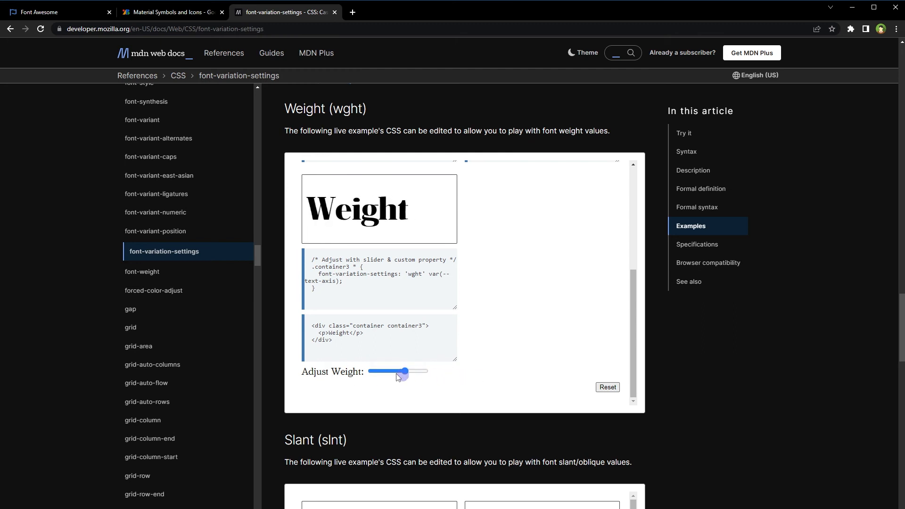
left_click_drag(404, 371, 374, 371)
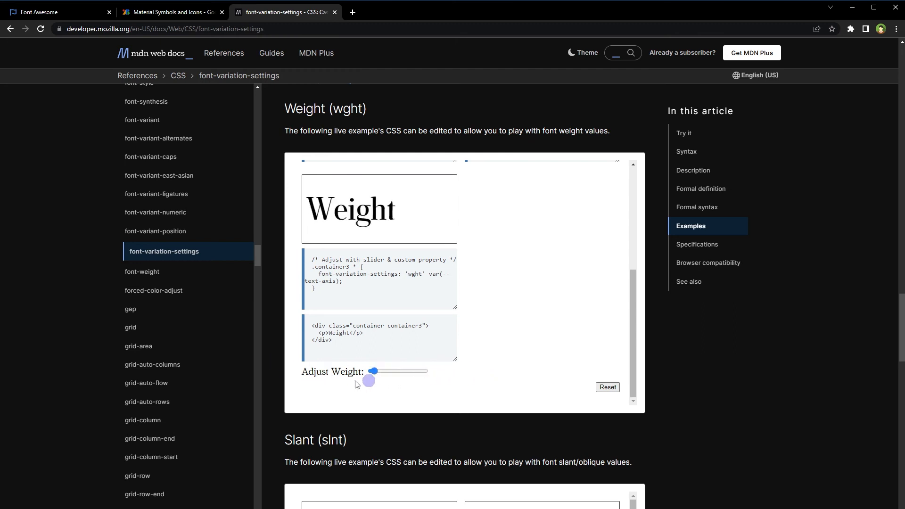
left_click_drag(374, 370, 429, 371)
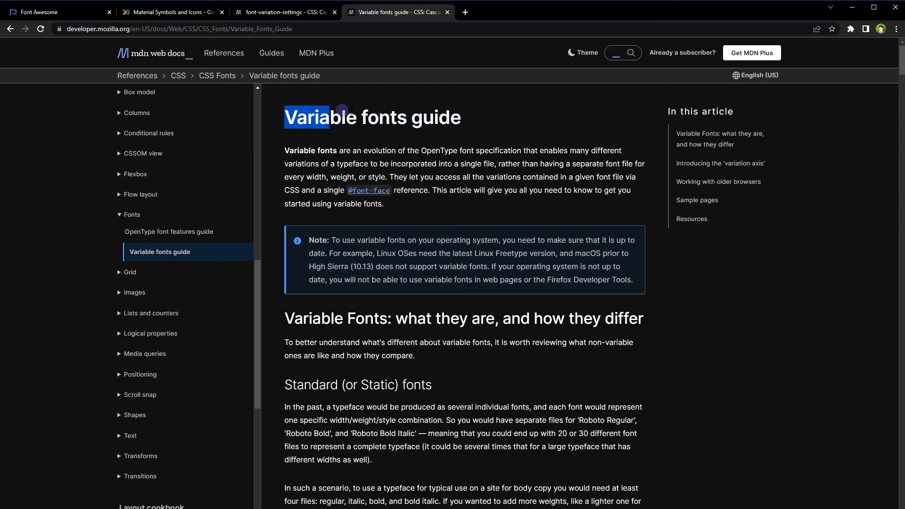
Scroll through the Variable fonts guide's Weight and Width examples
scroll("down", 3)
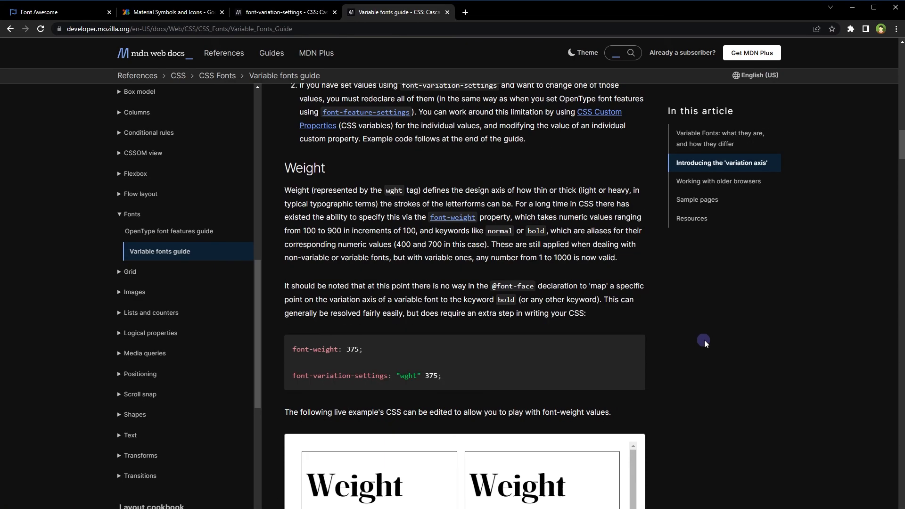
scroll("down", 3)
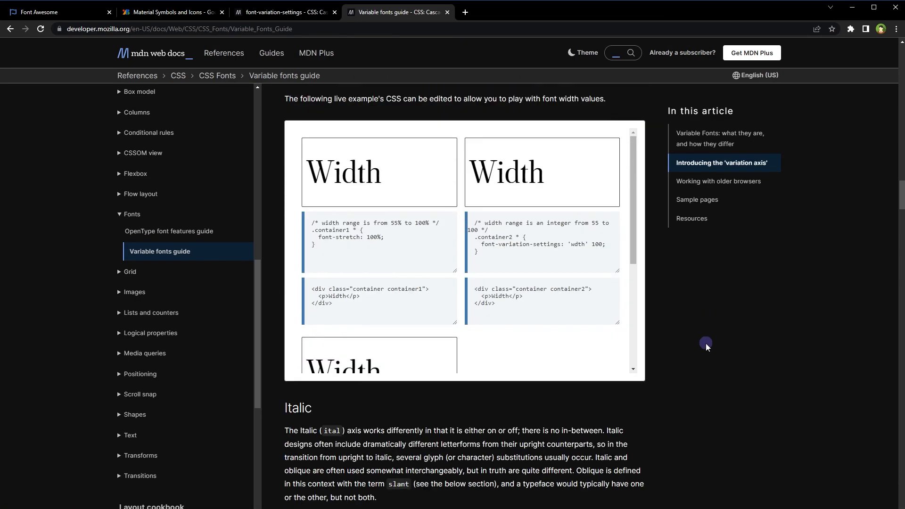
scroll("down", 3)
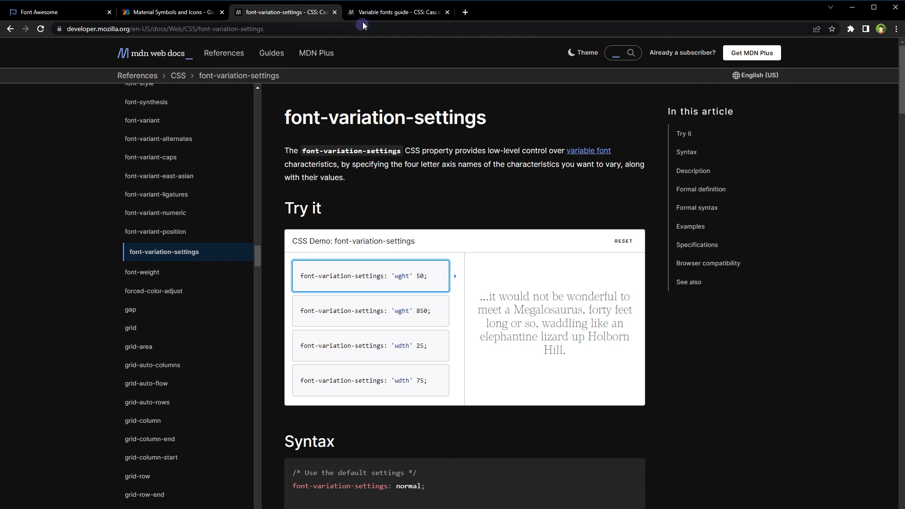
Revisit MDN's Variable fonts guide, then return to the Google Fonts Material Symbols tab
left_click(395, 11)
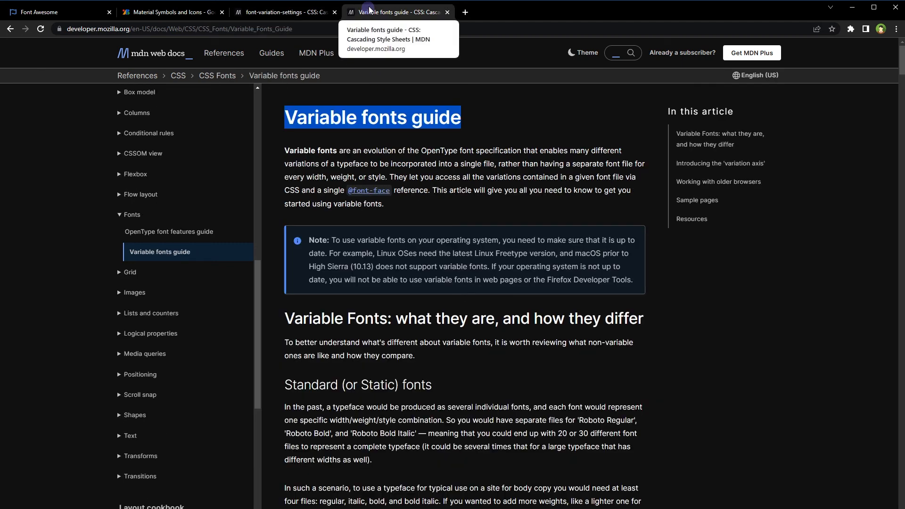
left_click(170, 11)
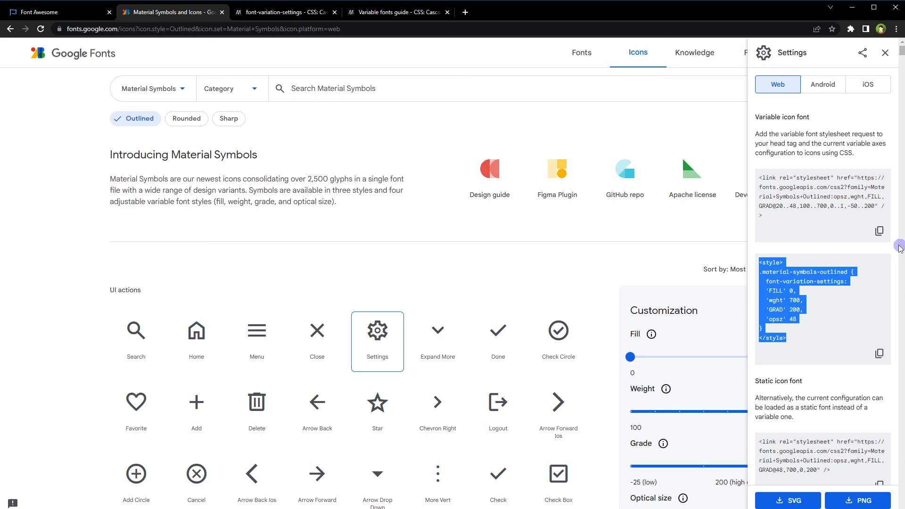
Open the icon set dropdown listing Material Symbols and Material Icons
left_click(151, 88)
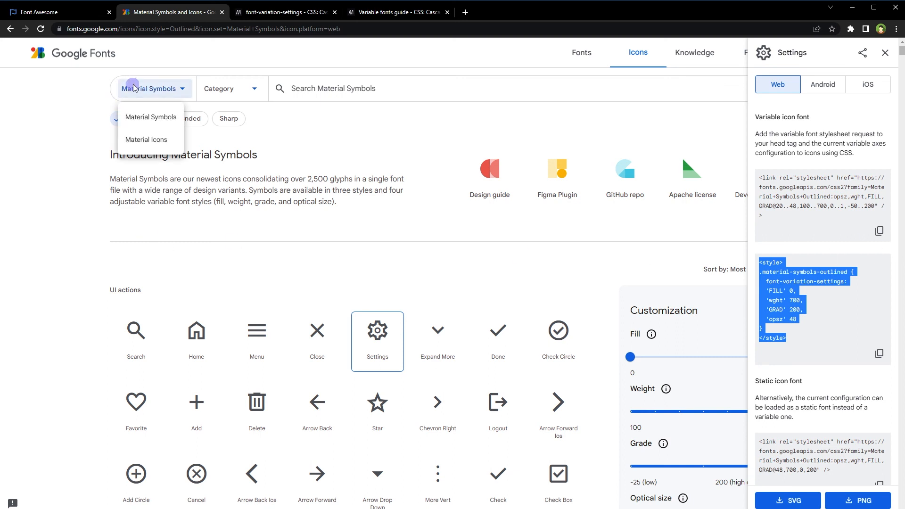